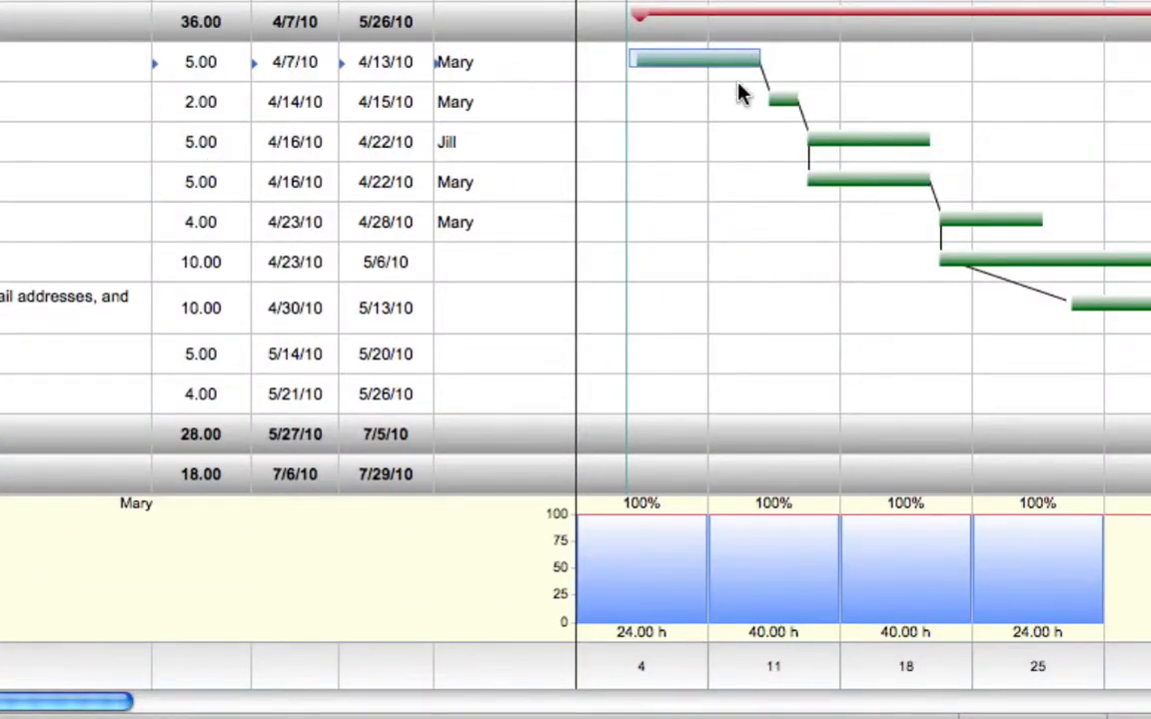
# Assign Mary as the resource for the 10-day activity from 4/23/10 to 5/6/10.
pyautogui.click(864, 140)
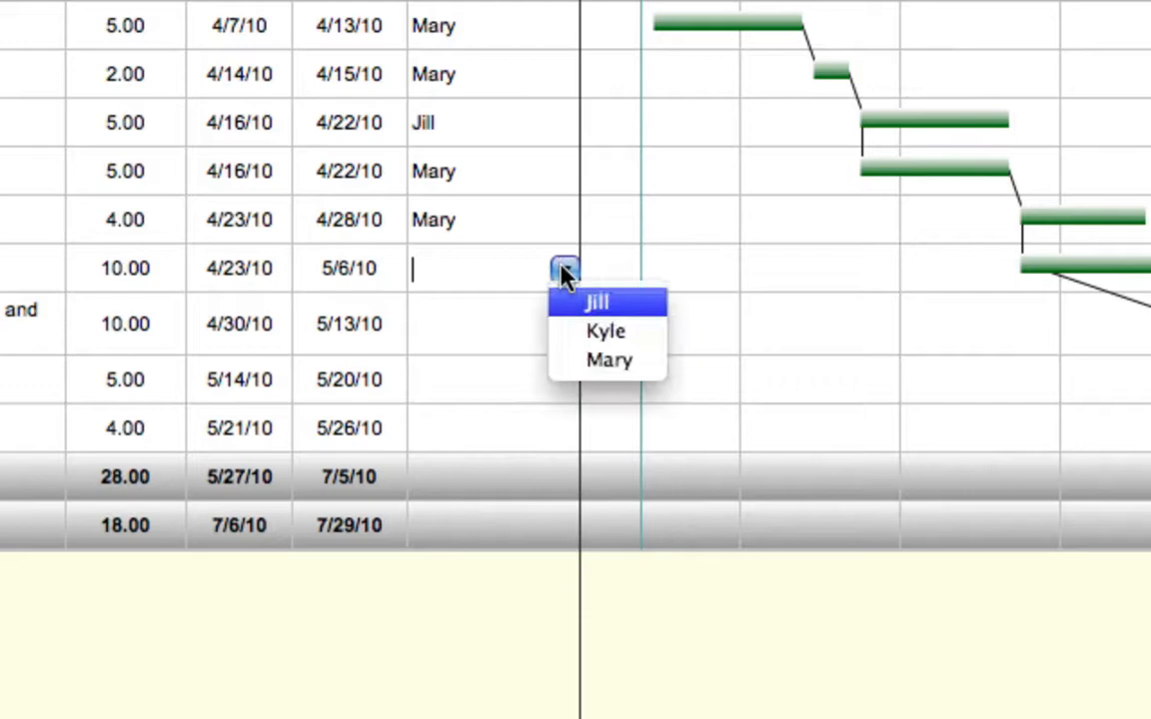
pyautogui.moveTo(609, 360)
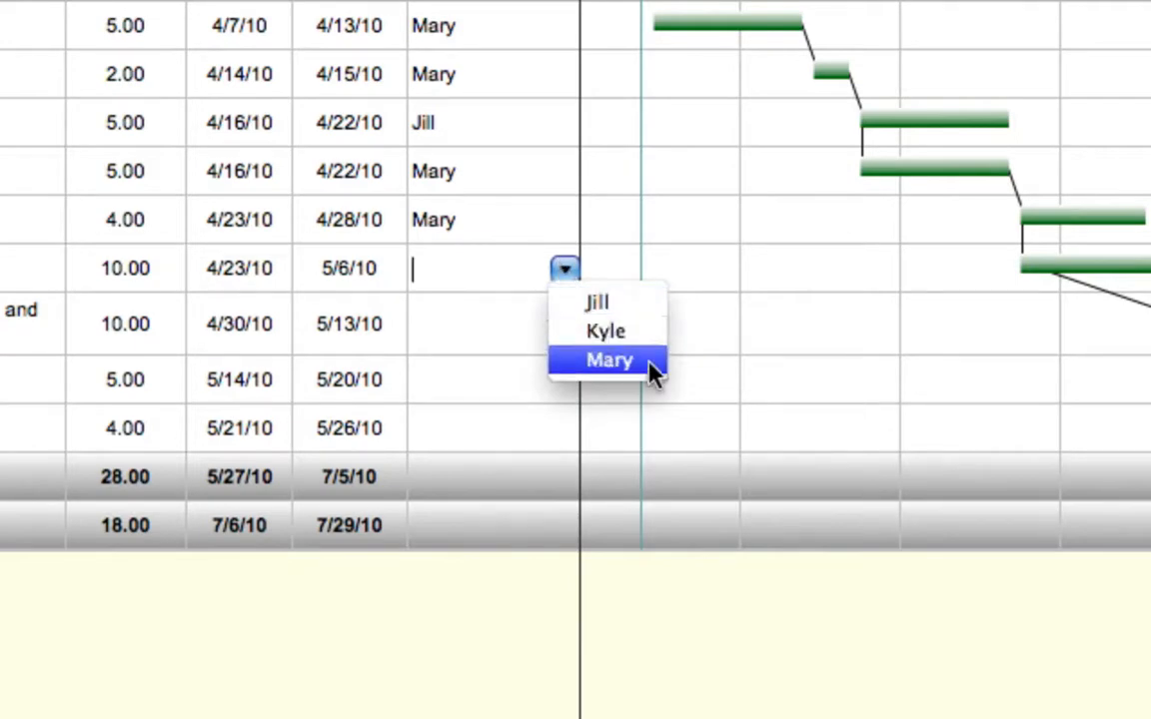
pyautogui.click(609, 360)
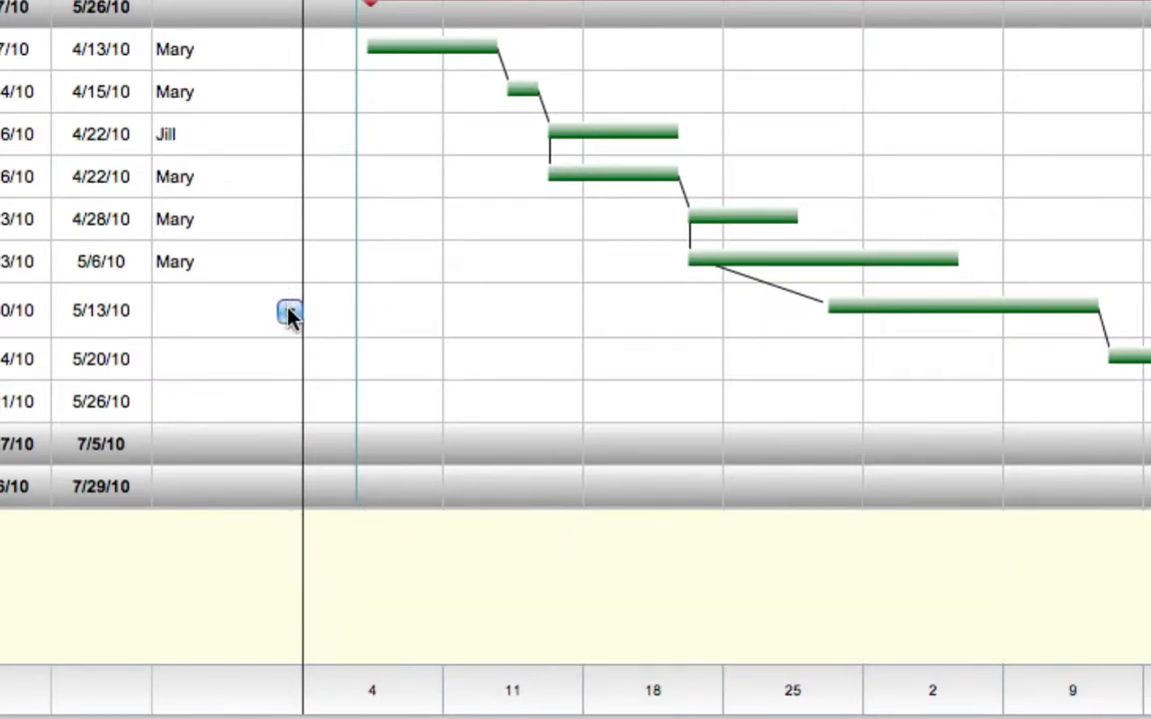
# Assign Jill and Kyle together to the 4/30/10–5/13/10 activity.
pyautogui.write('Jill')
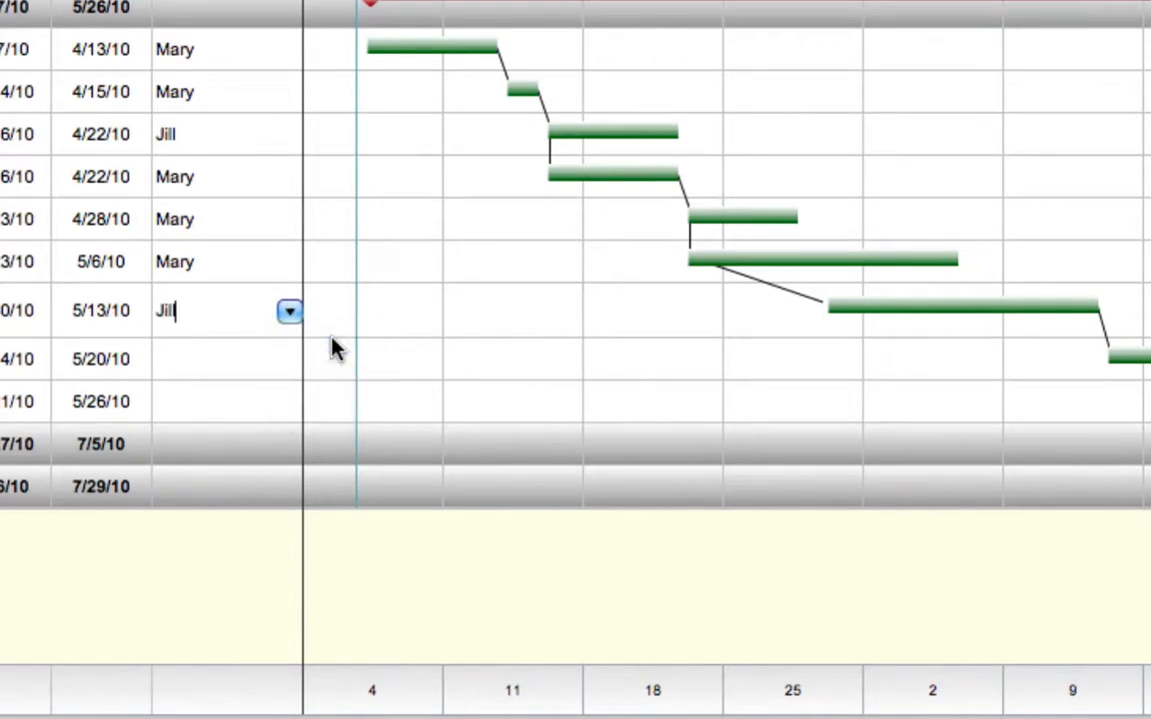
pyautogui.click(290, 312)
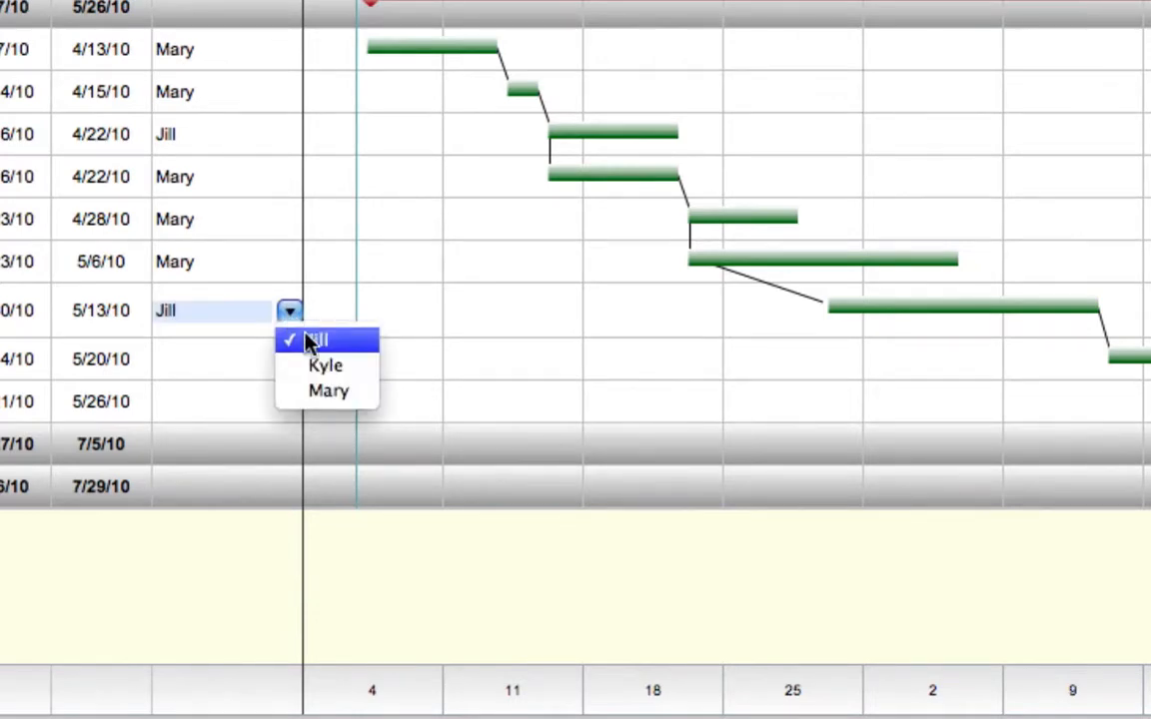
pyautogui.click(326, 365)
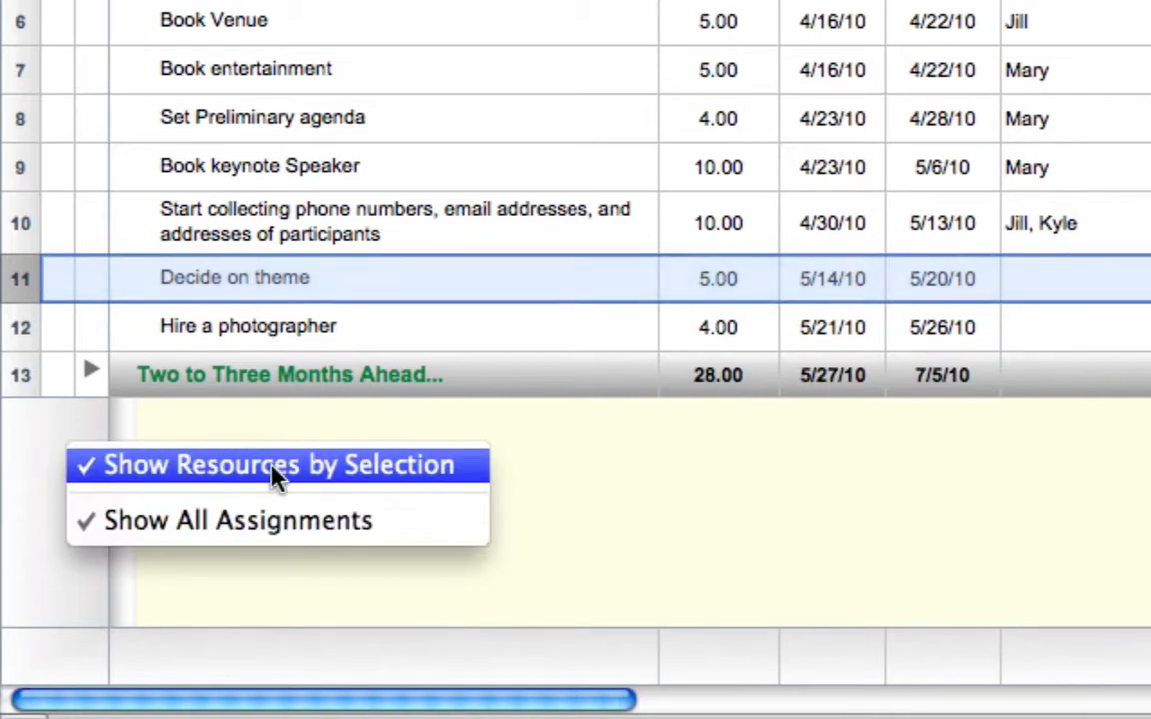
# Turn off Show Resources by Selection and fix the usage graph on Mary's work.
pyautogui.click(277, 465)
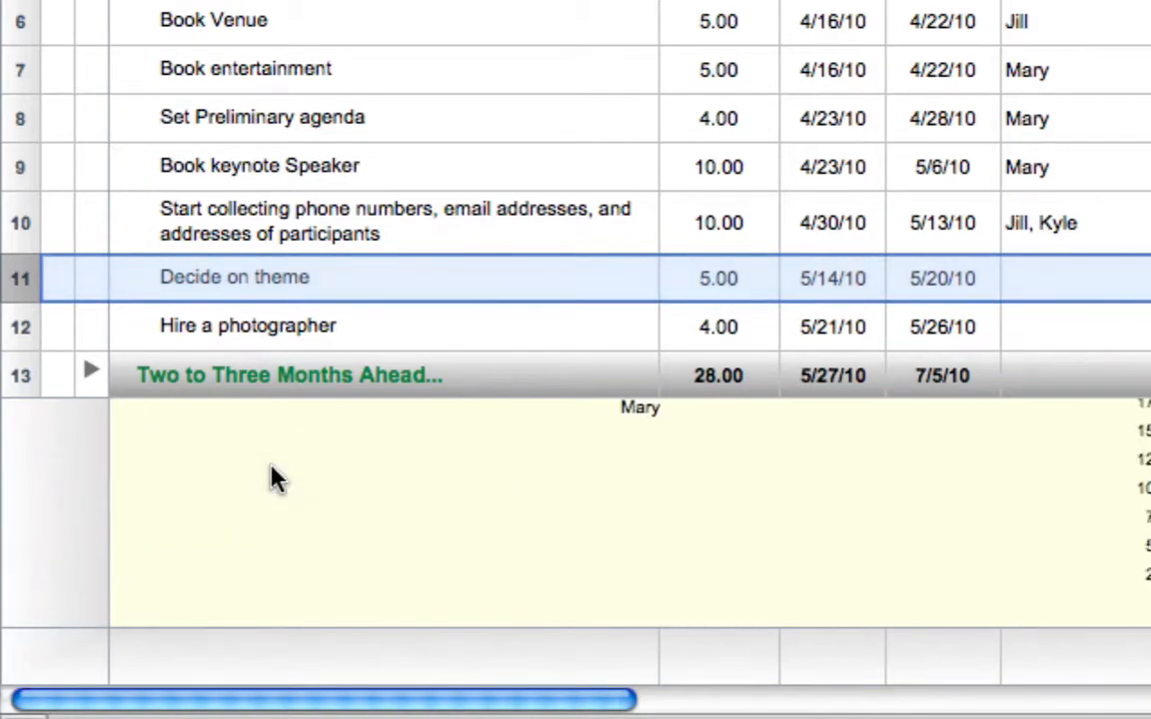
pyautogui.click(619, 407)
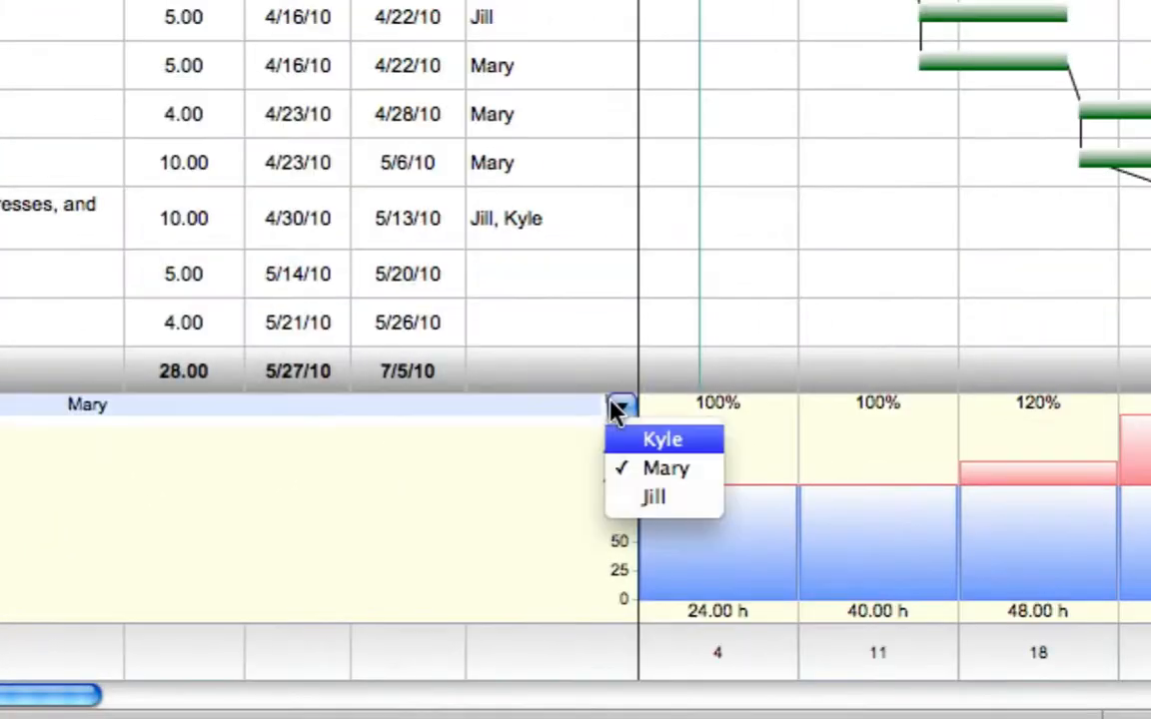
pyautogui.moveTo(655, 498)
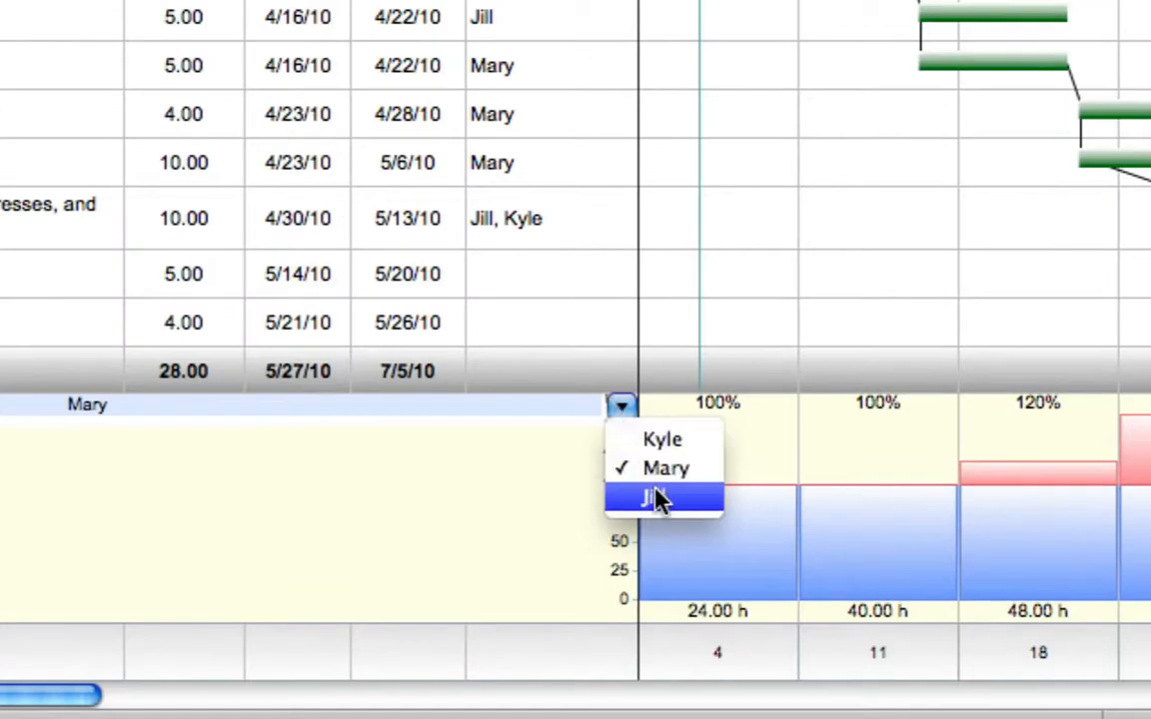
pyautogui.moveTo(666, 467)
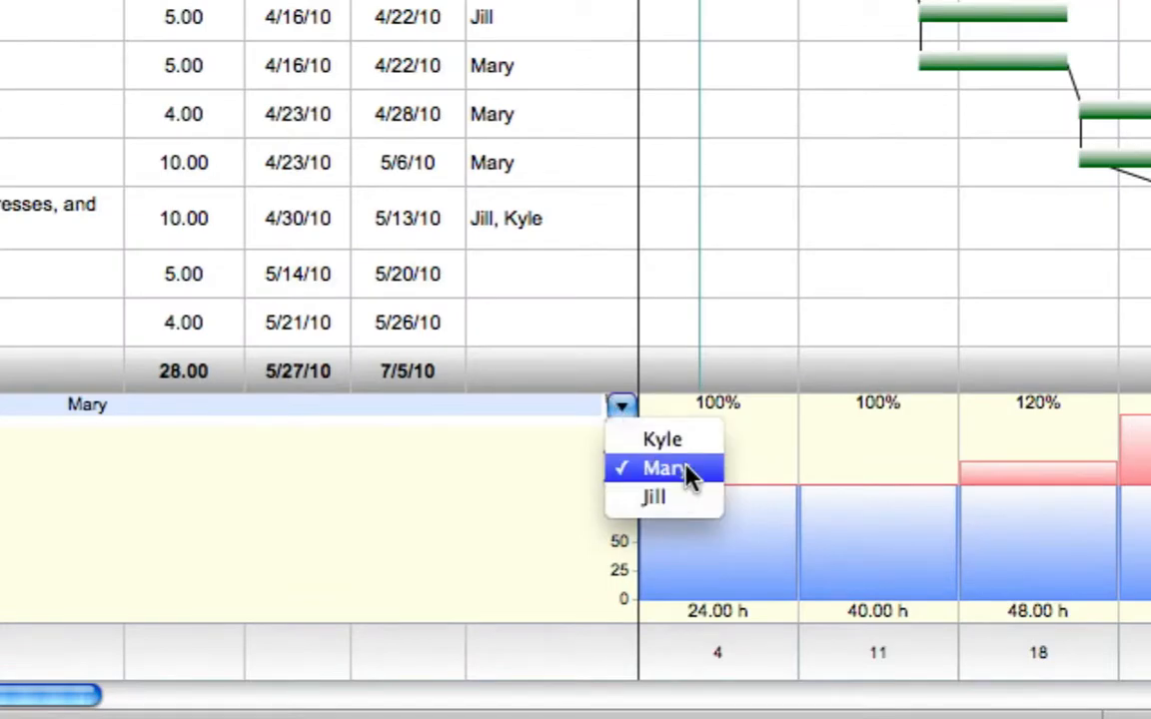
pyautogui.click(662, 469)
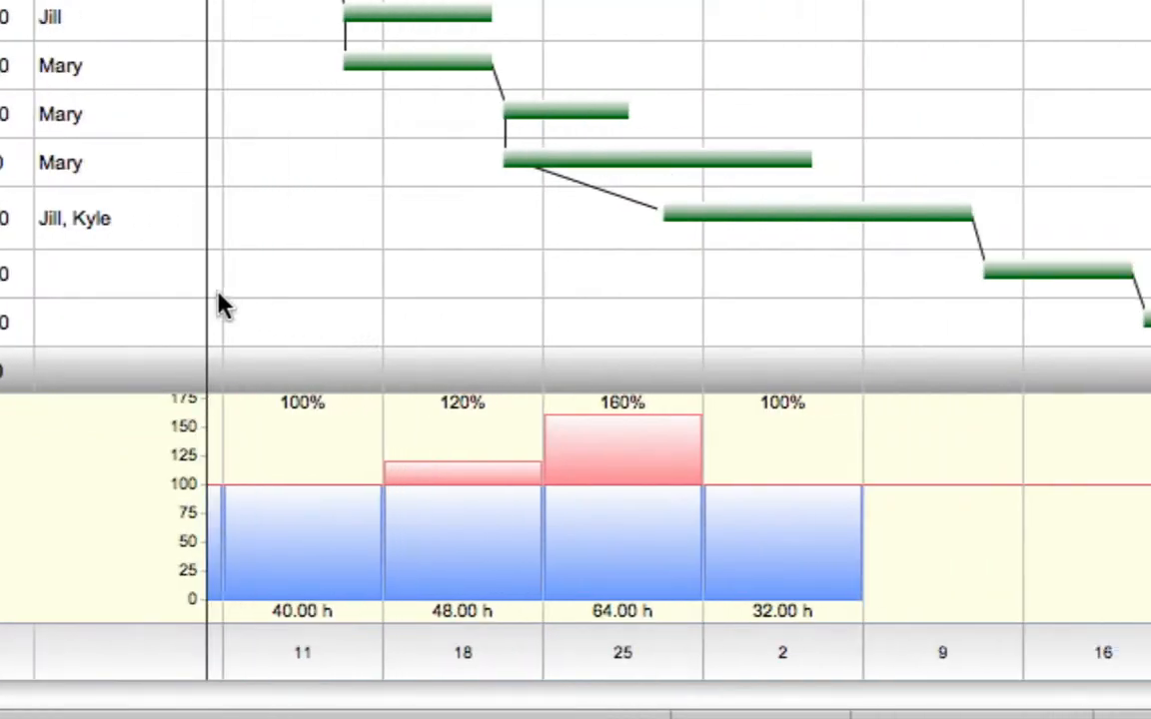
# Assign Mary to the 'Decide on theme' activity below the Jill, Kyle row.
pyautogui.click(193, 274)
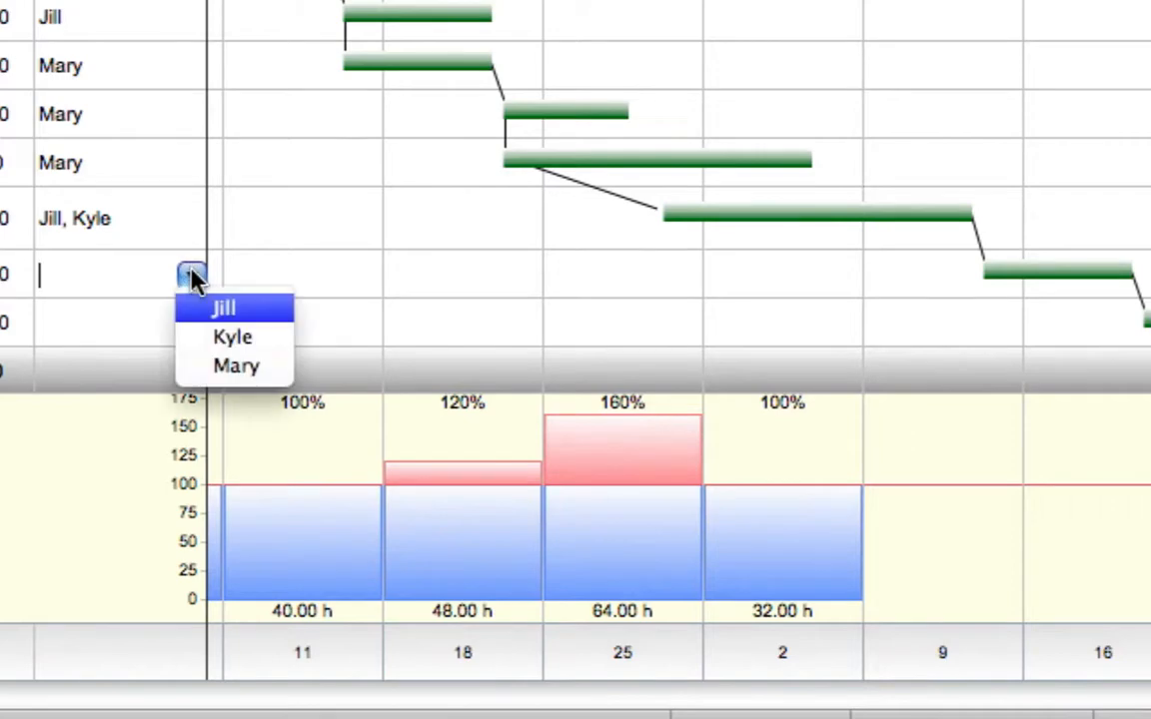
pyautogui.click(237, 365)
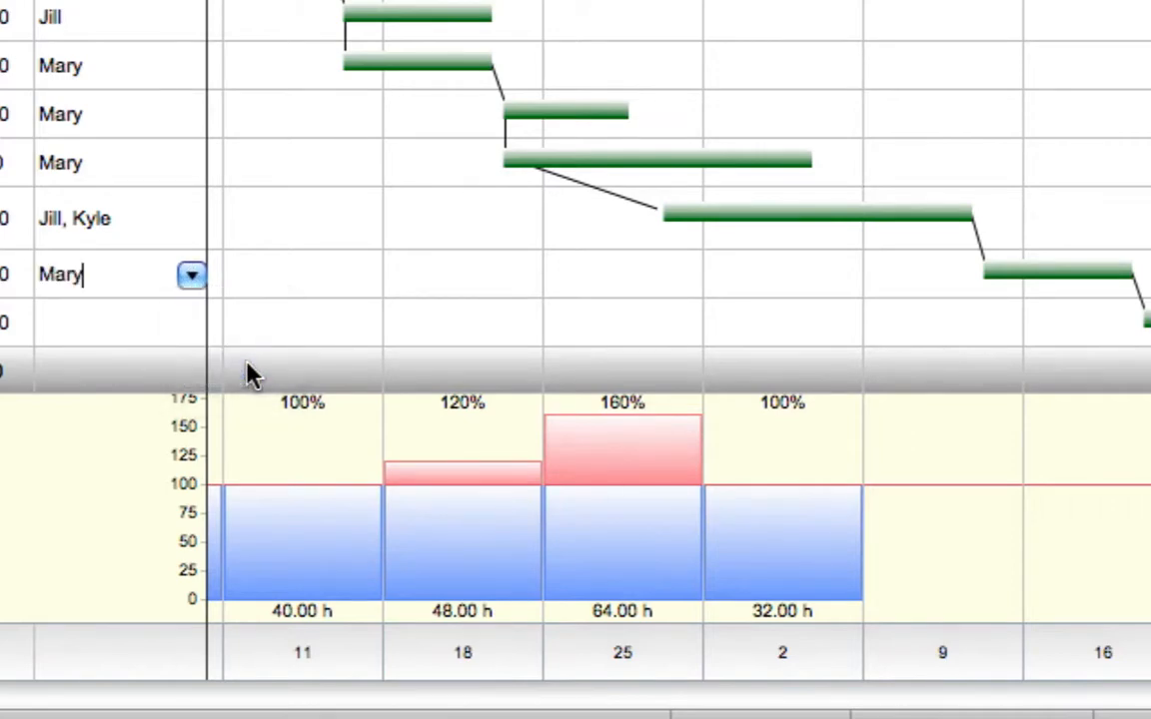